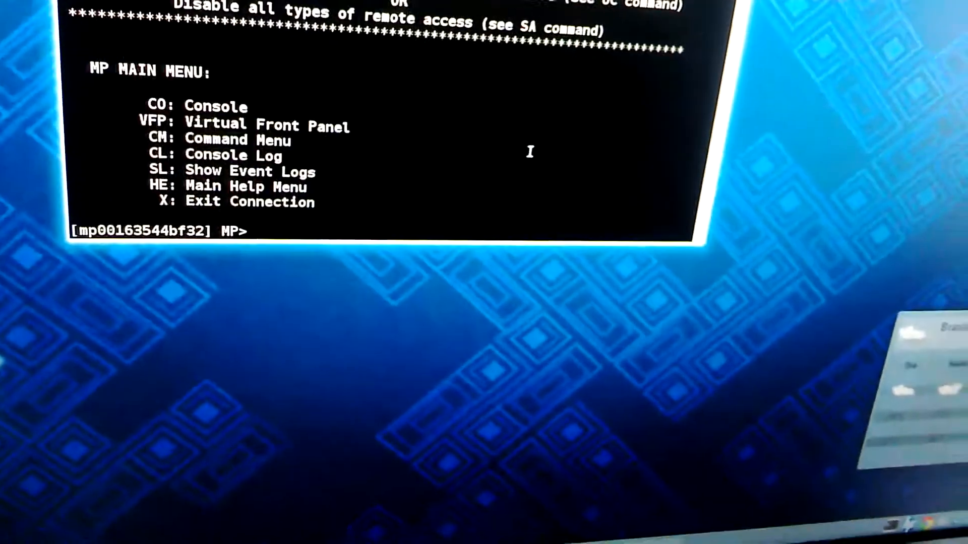
Enter the pc -on power command and cm to reach the power-on confirmation prompt
text(pc -)
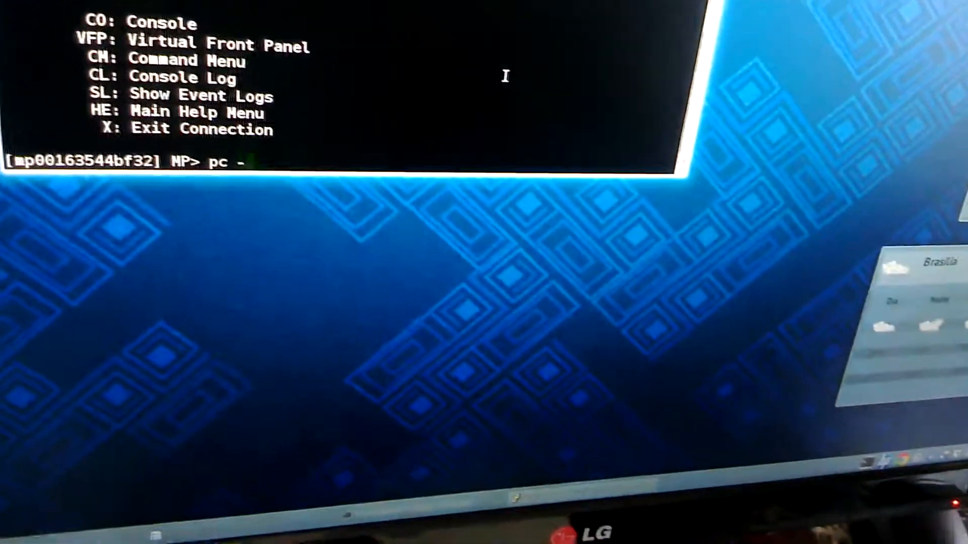
text(on)
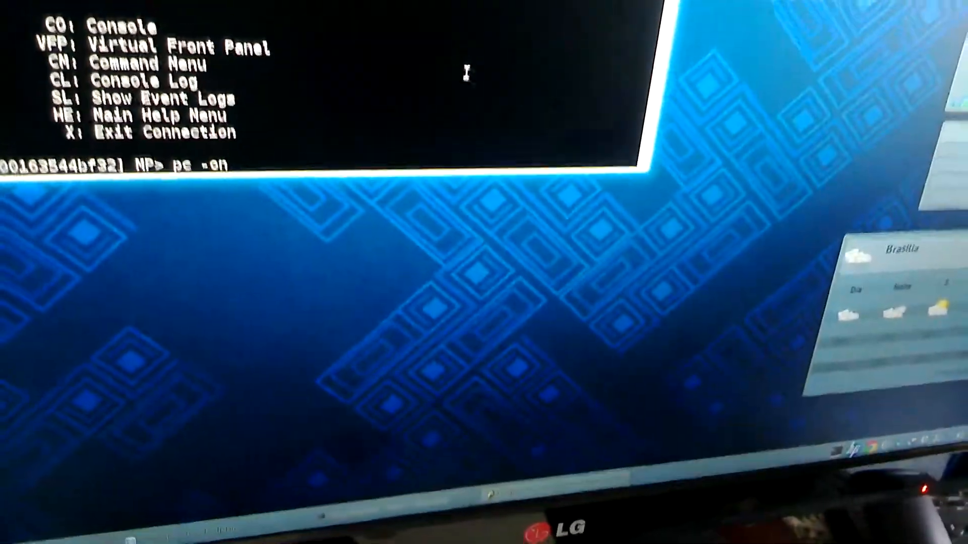
key(Return)
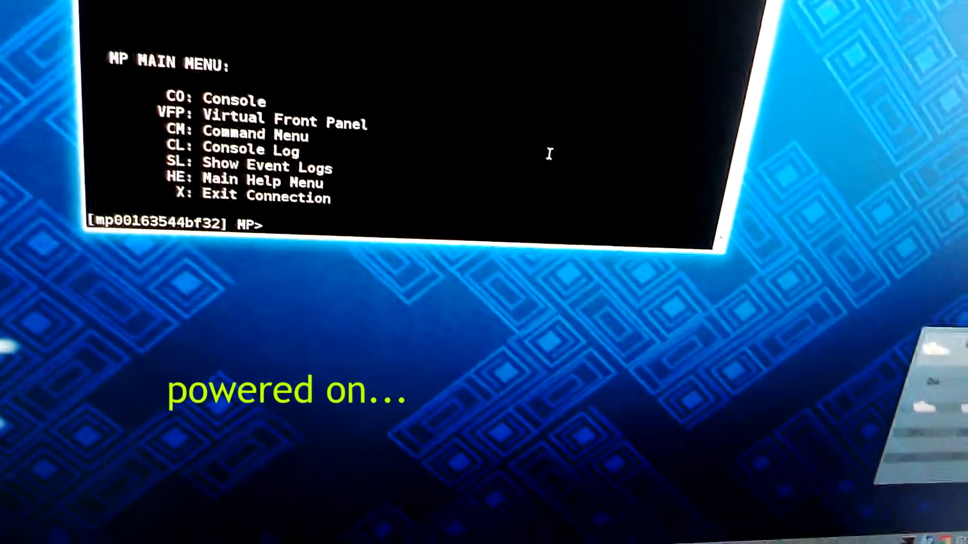
text(cm)
text(pc -)
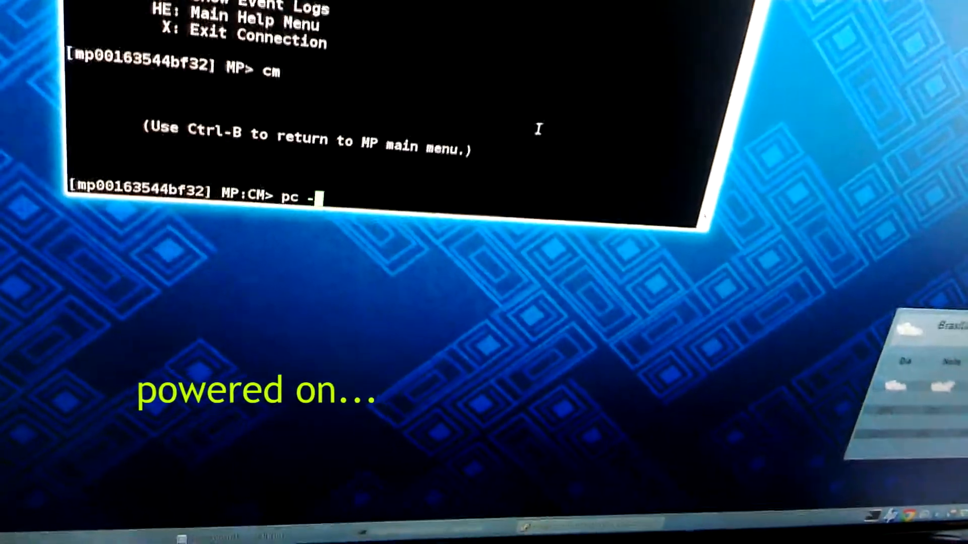
key(Return)
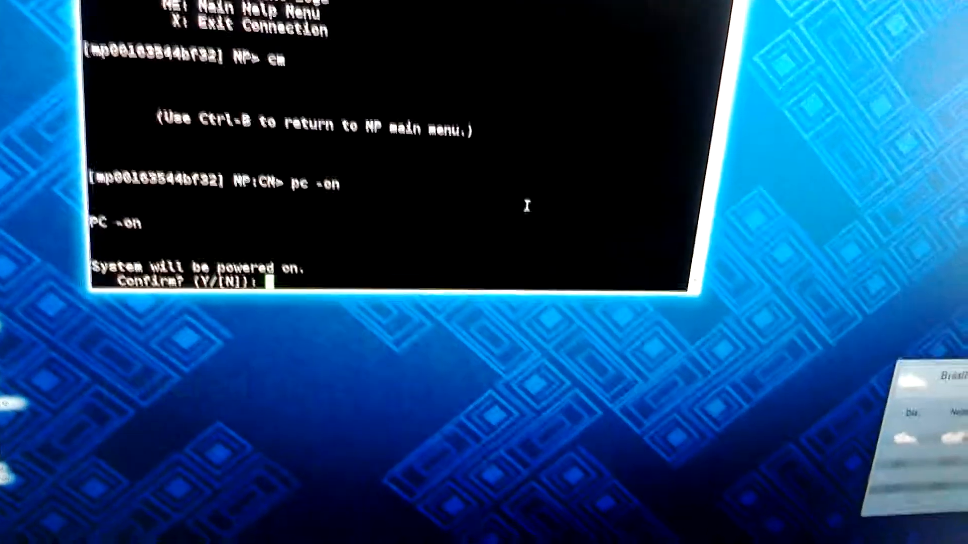